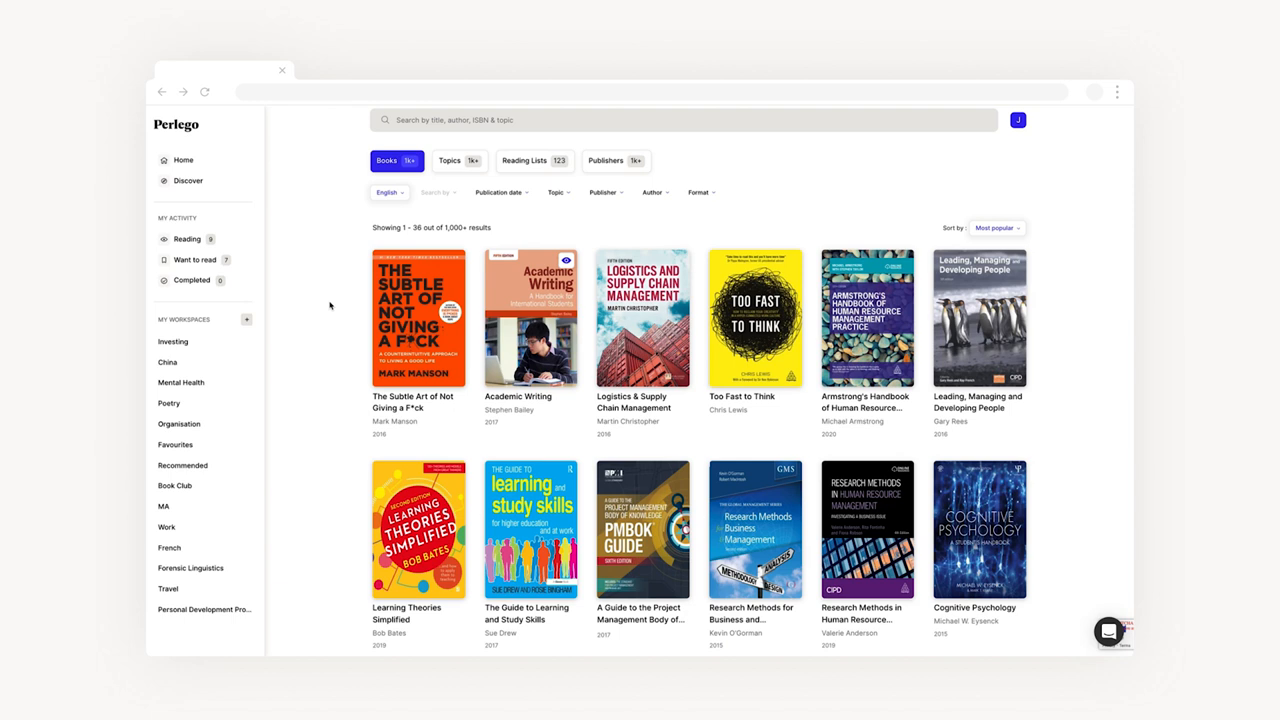
mouse_move(208, 328)
type("Essay research for")
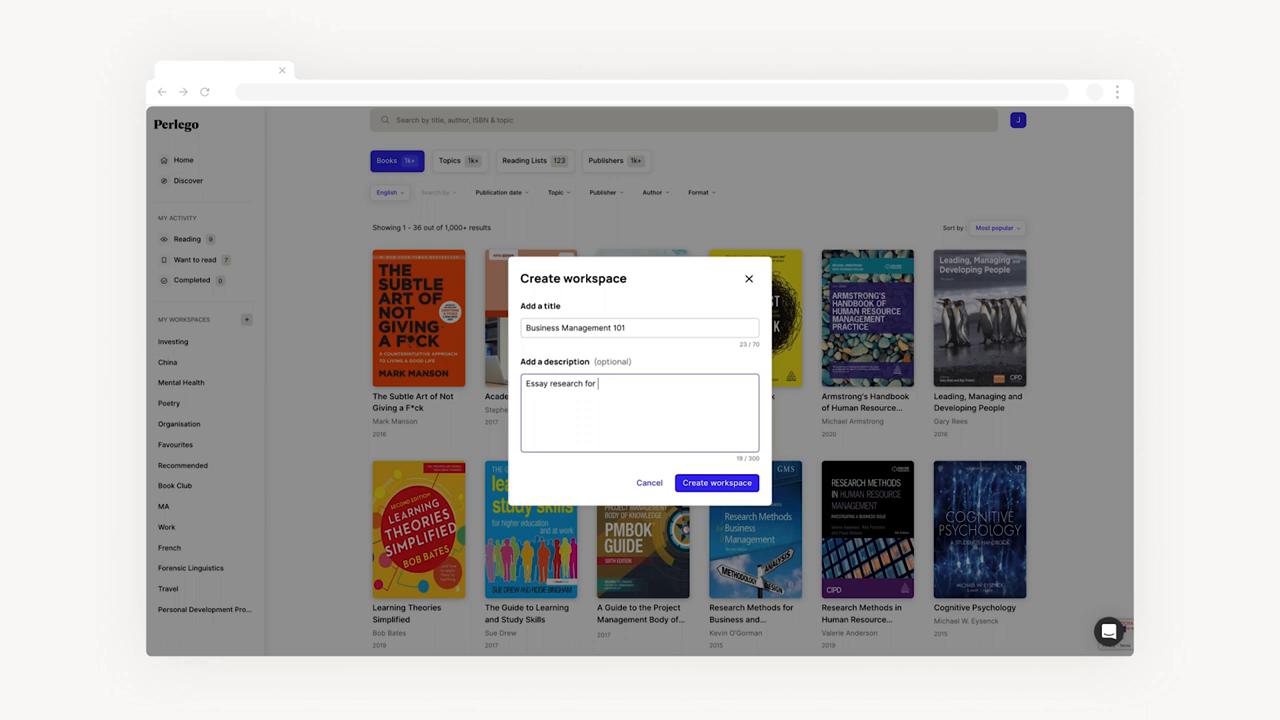
Create the 'Business Management 101' workspace with its essay-research description, then search 'business management'
left_click(716, 483)
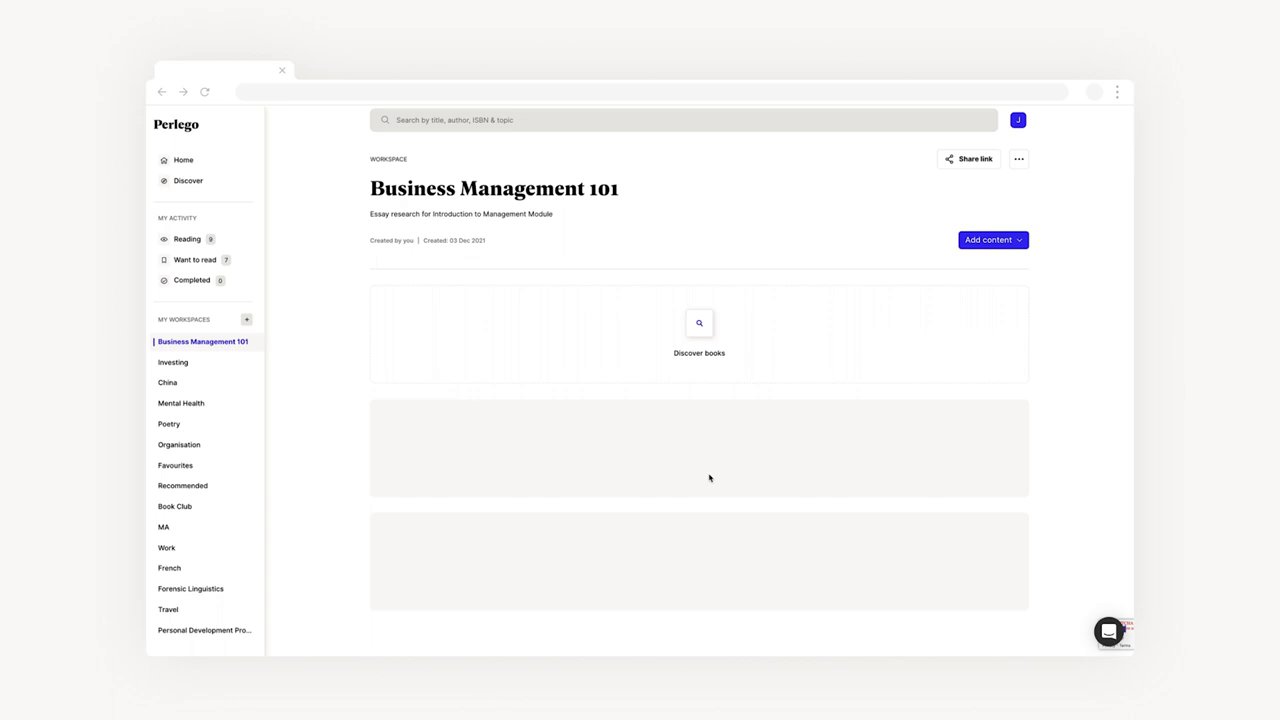
type("business management")
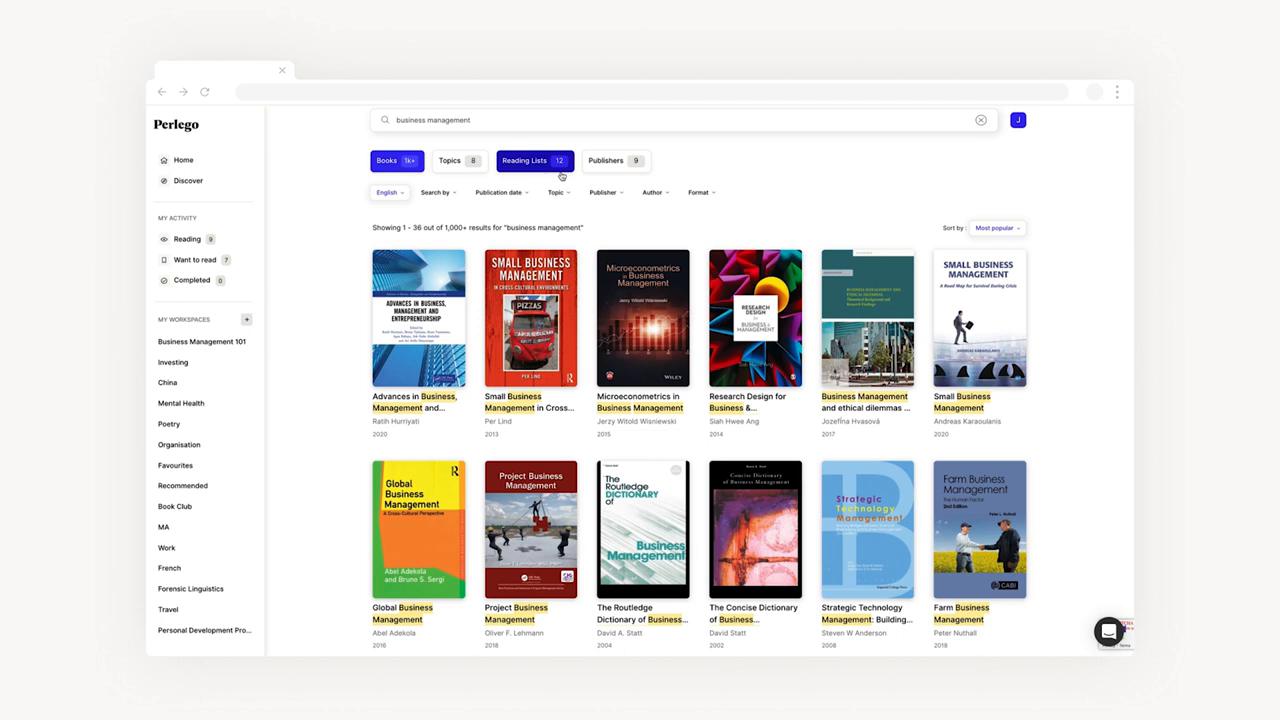
Save 'Research Design for Business & Management' by Siah Hwee Ang to the workspace
left_click(786, 260)
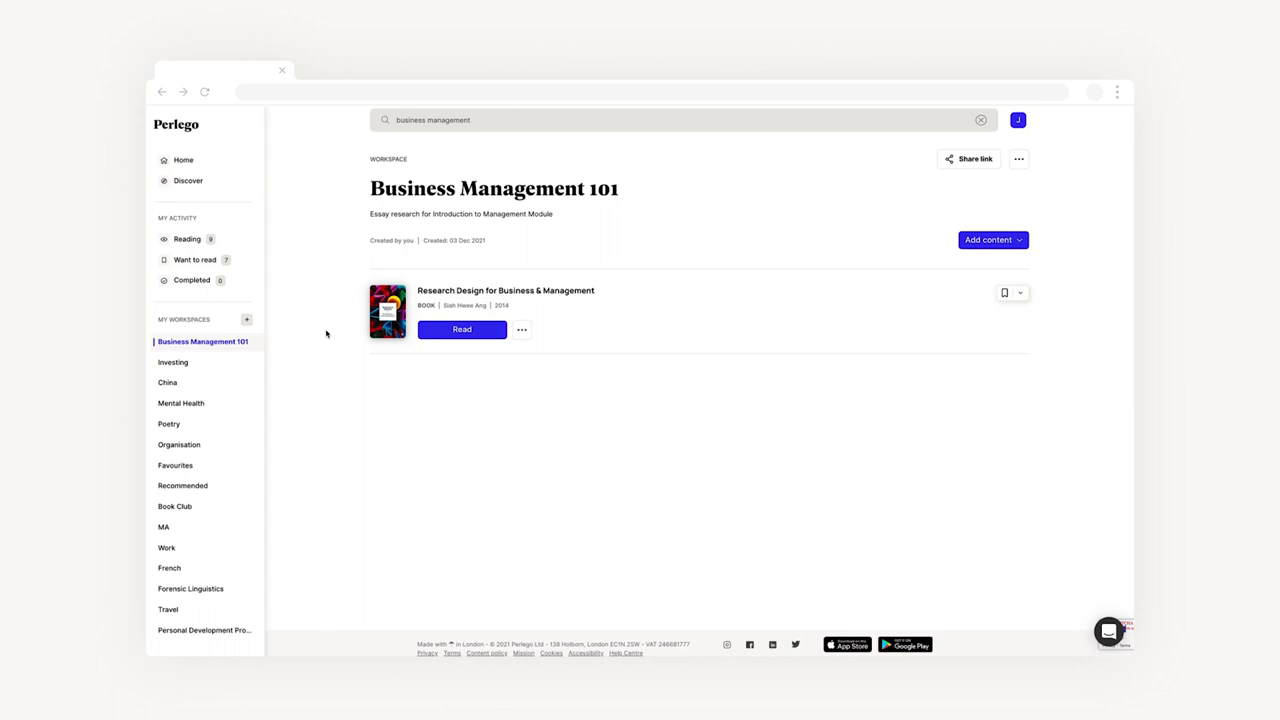
Bring up the Paste a link form from the workspace's Add content options
left_click(991, 239)
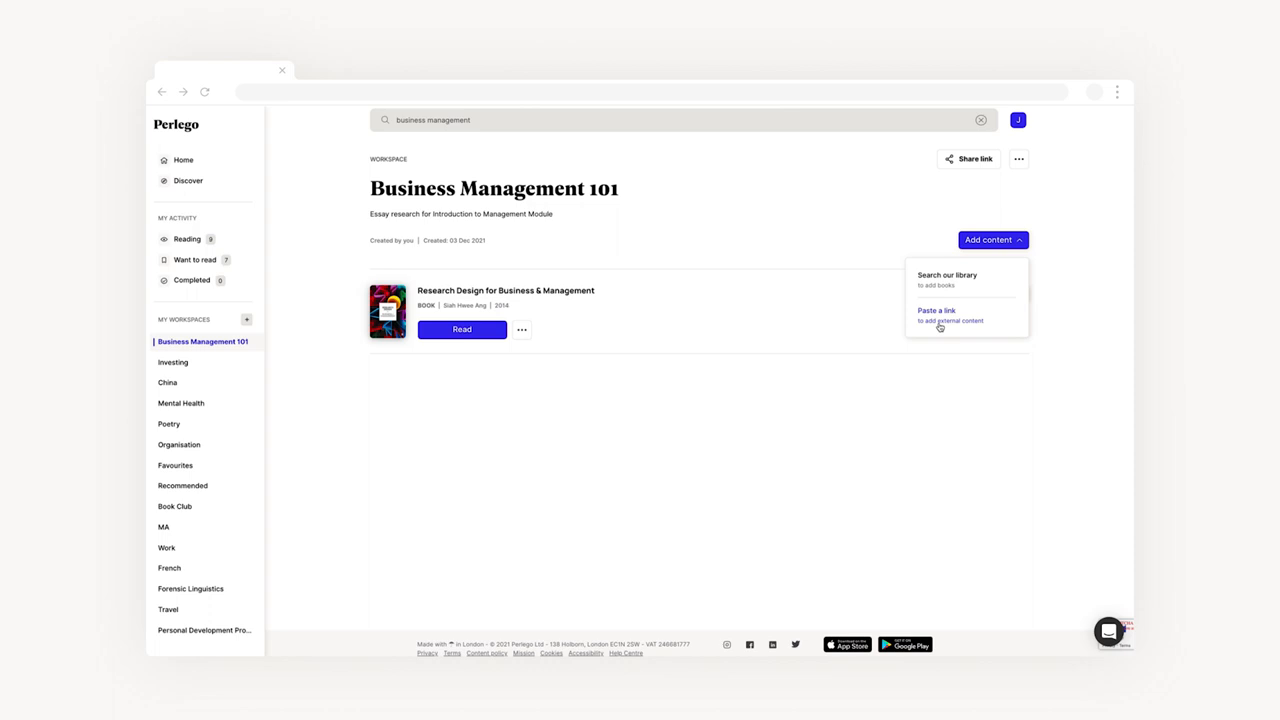
left_click(937, 315)
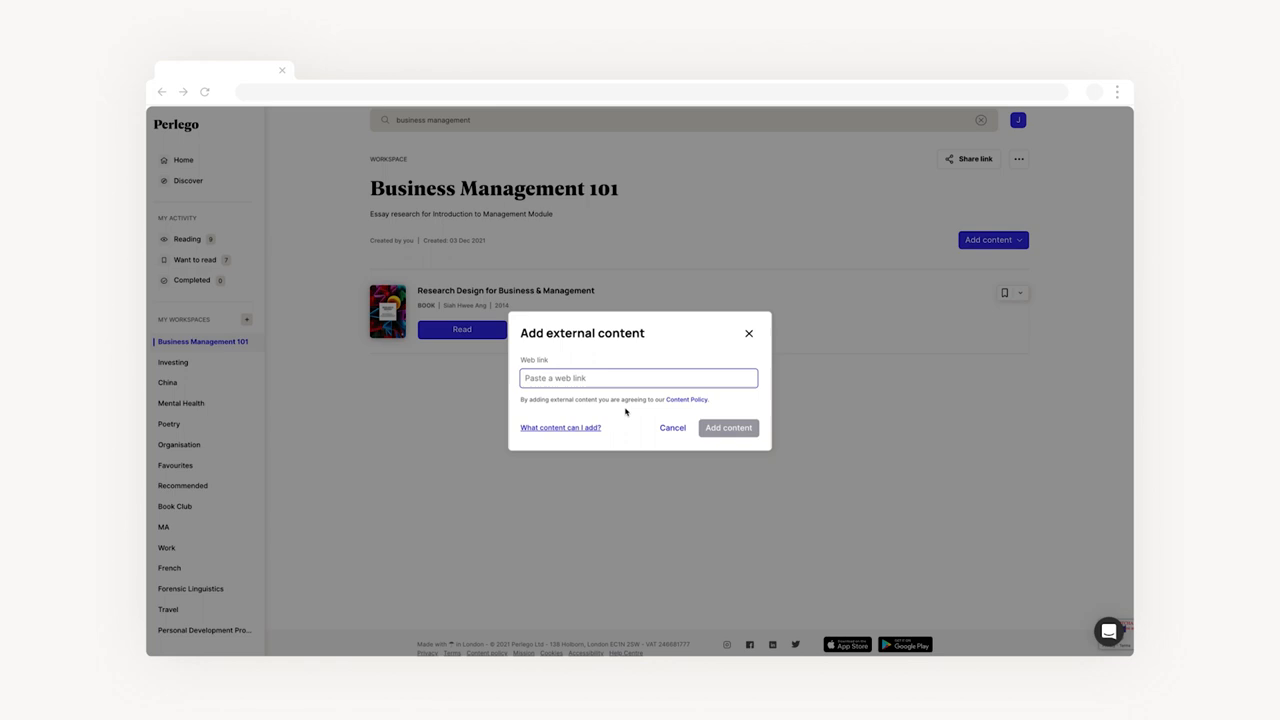
mouse_move(593, 441)
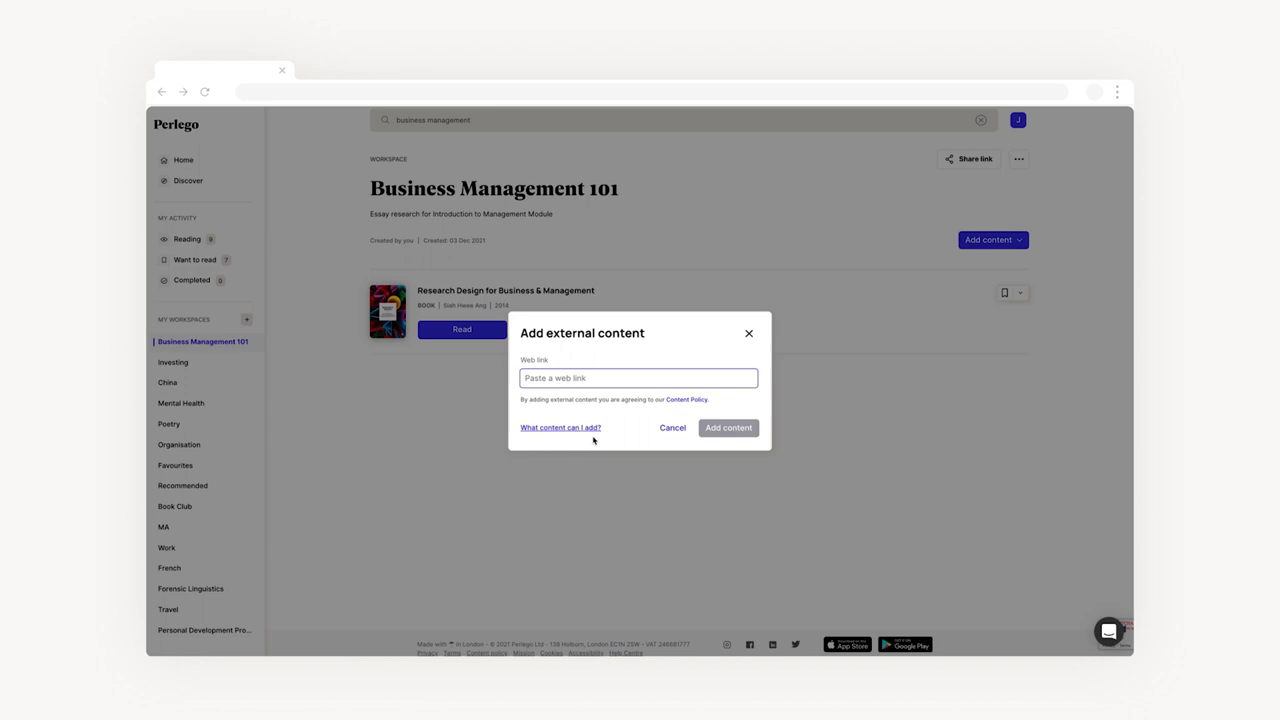
mouse_move(576, 439)
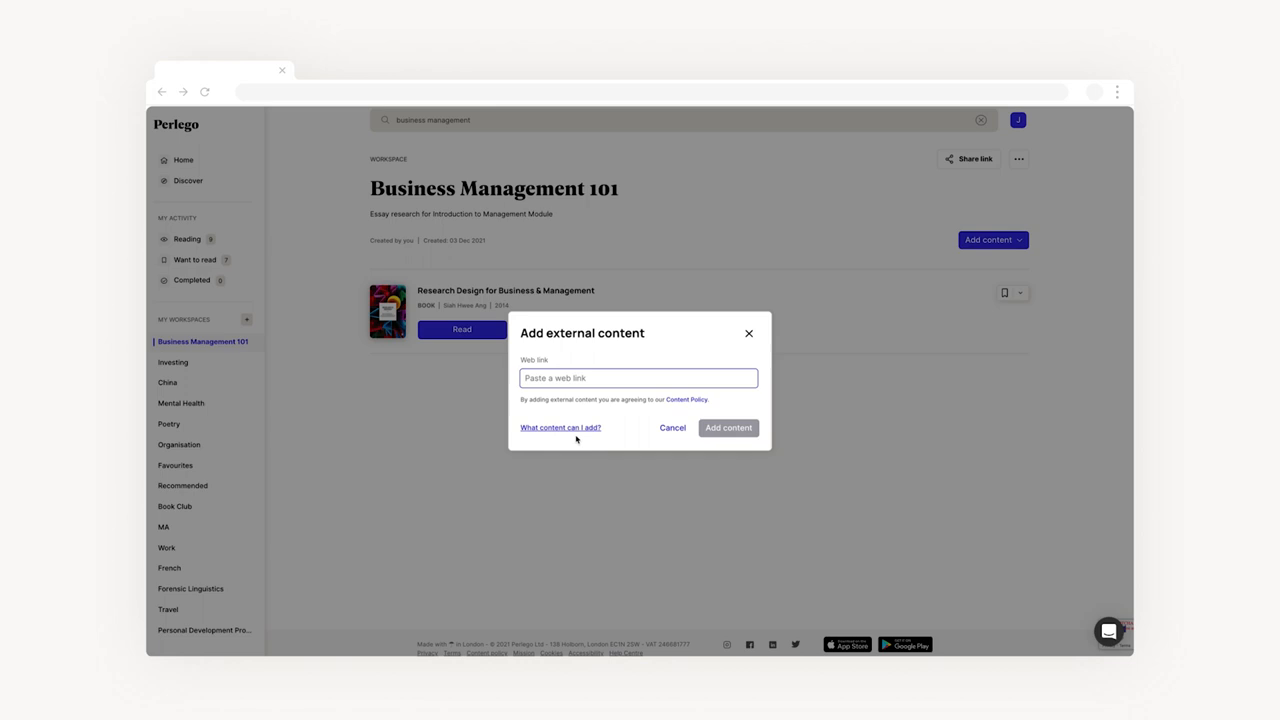
Add web links and the negotiation video, noted 'Key management principles mentioned at 5:35'
left_click(639, 378)
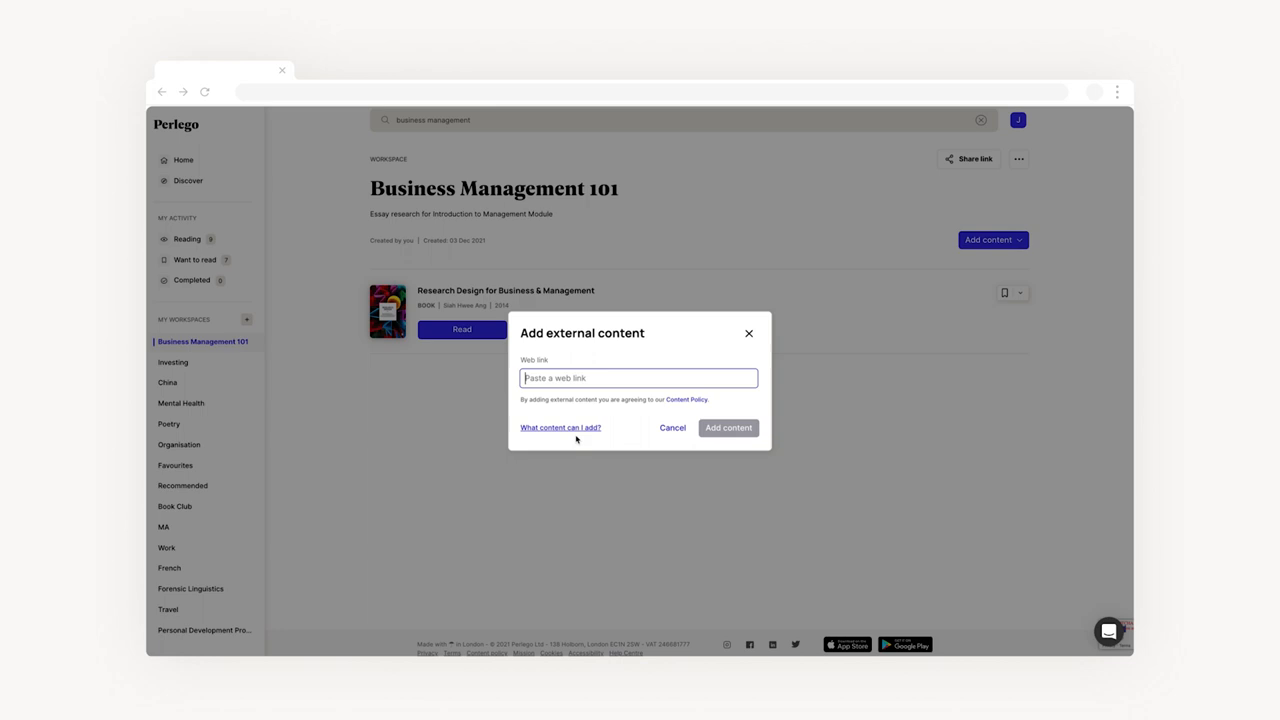
left_click(728, 427)
type("Key management principles mentioned at 5:35")
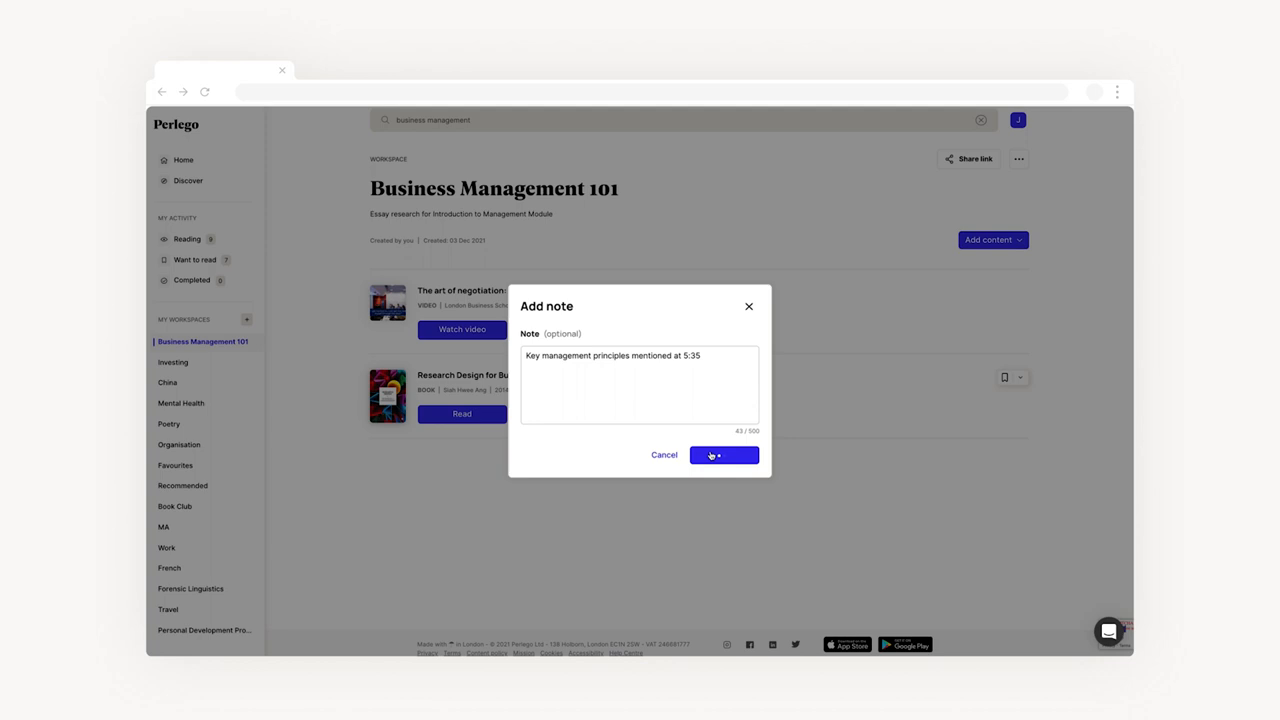
left_click(724, 455)
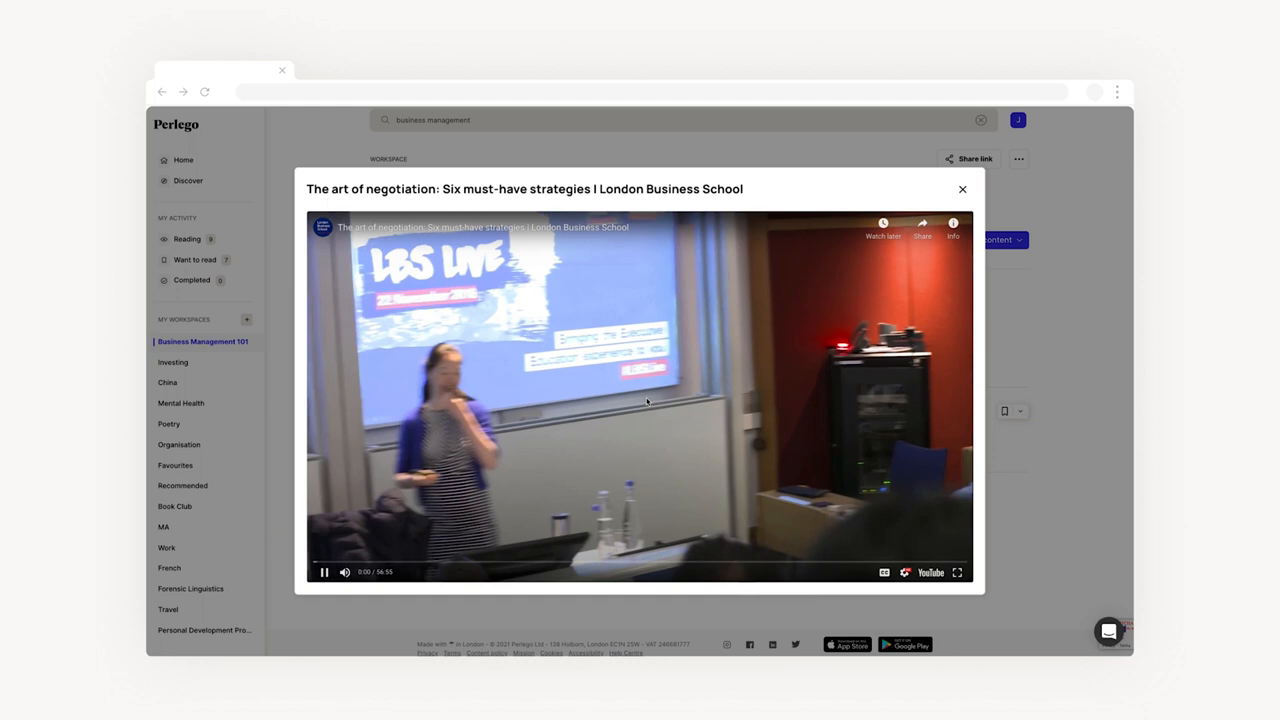
left_click(962, 189)
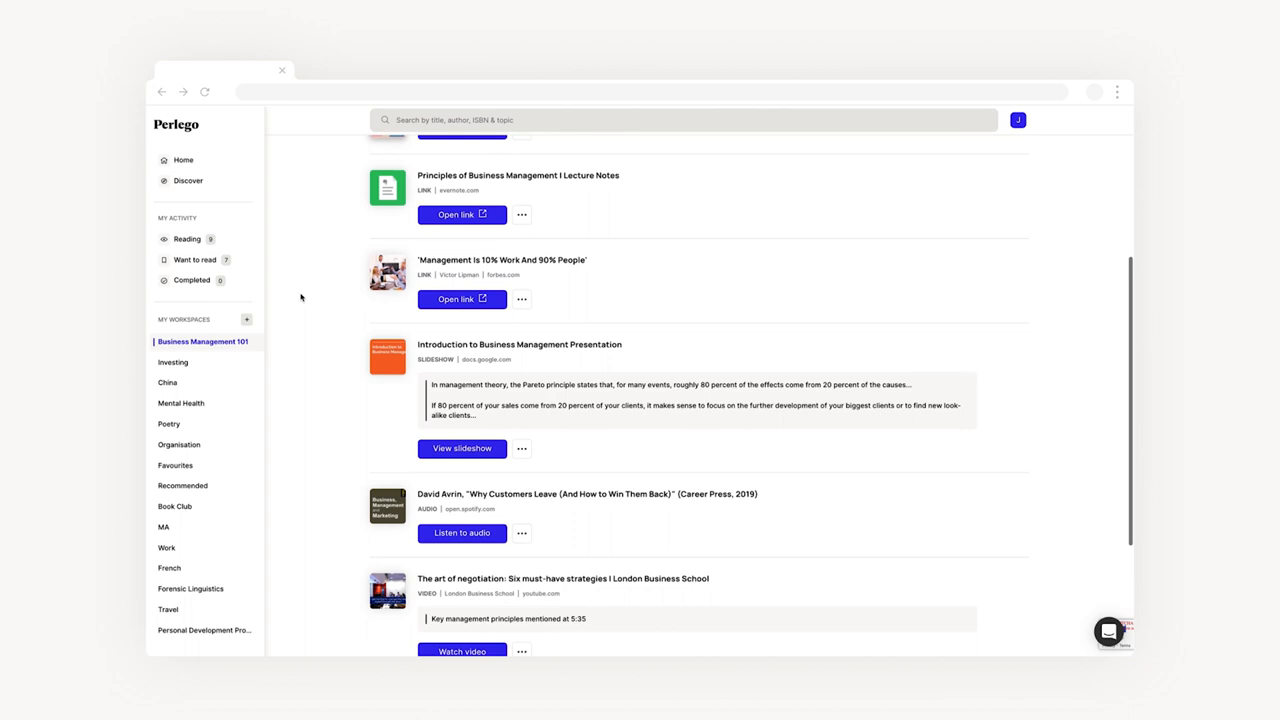